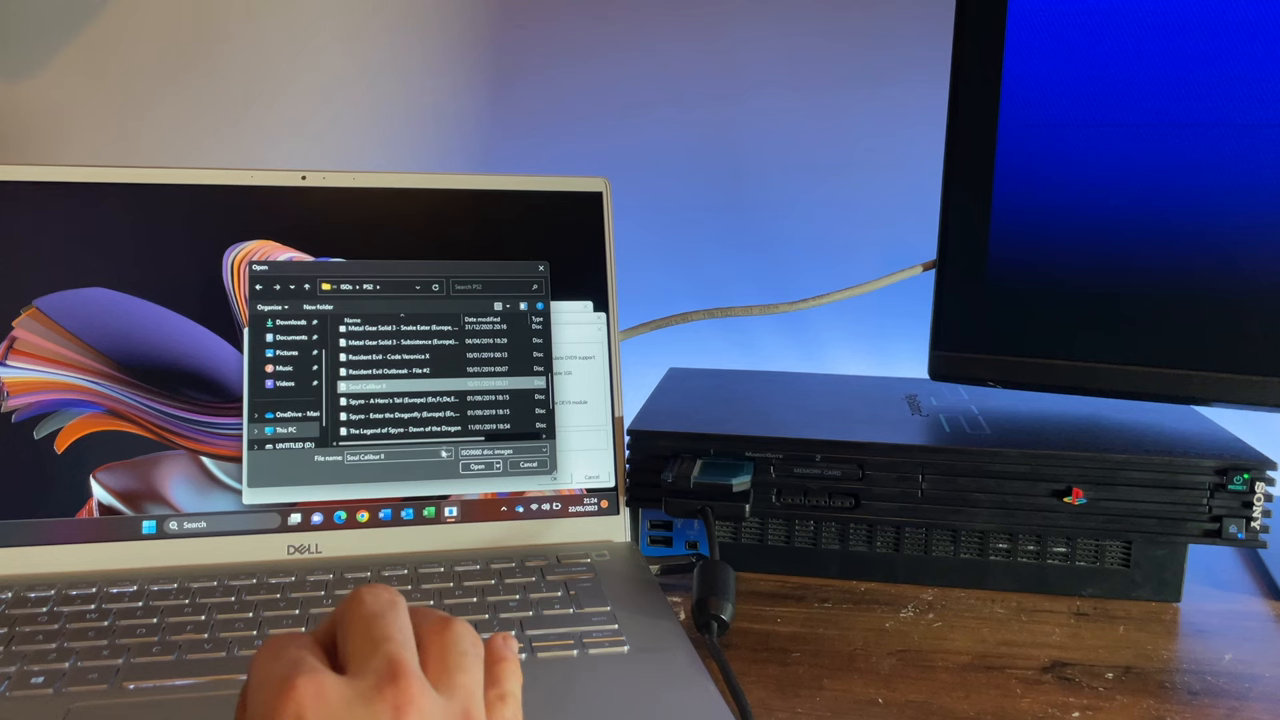
Scroll the list of PS2 ISO files to find a game image
{"action": "scroll", "scroll_direction": "down", "scroll_amount": 3}
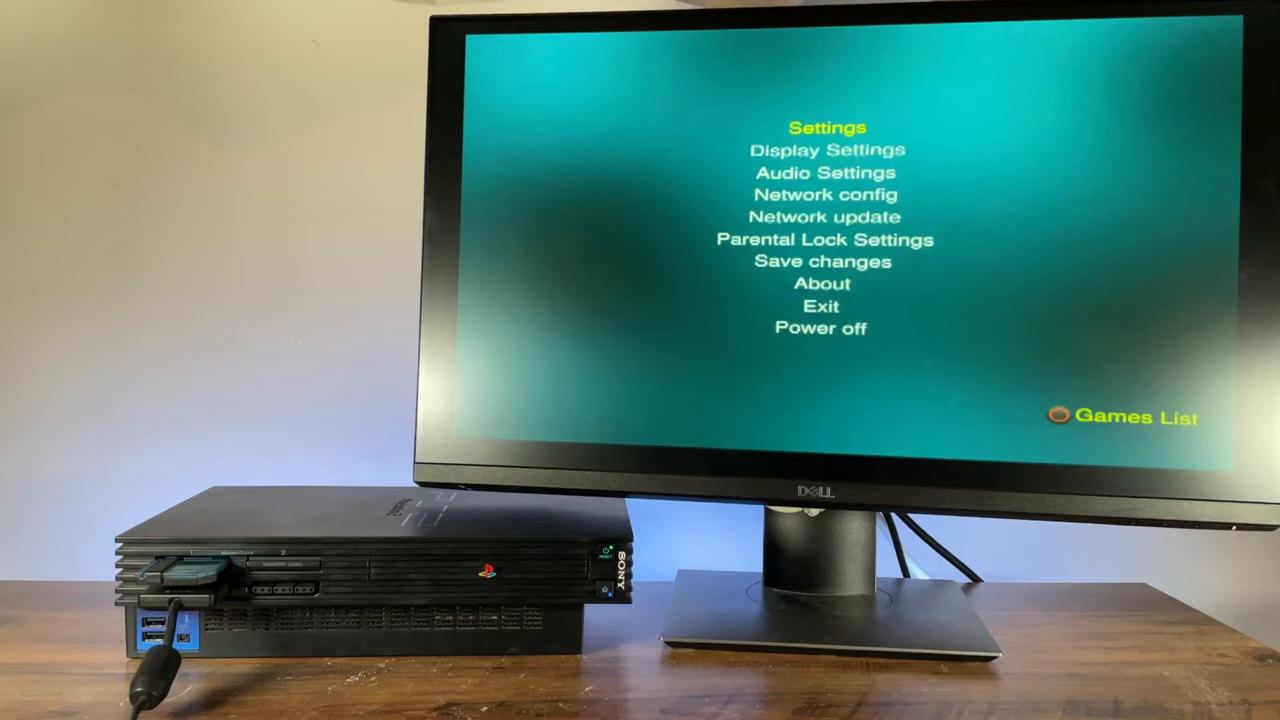
{"action": "key", "text": "Down"}
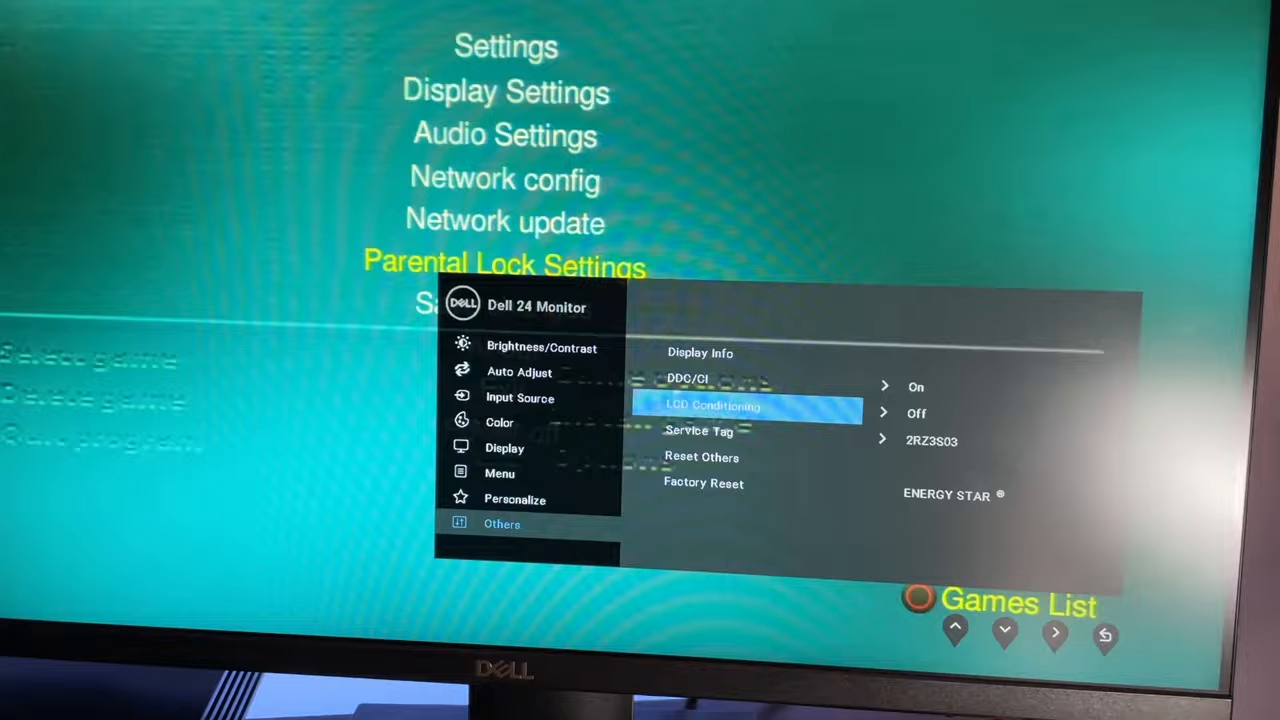
{"action": "left_click", "coordinate": [916, 412]}
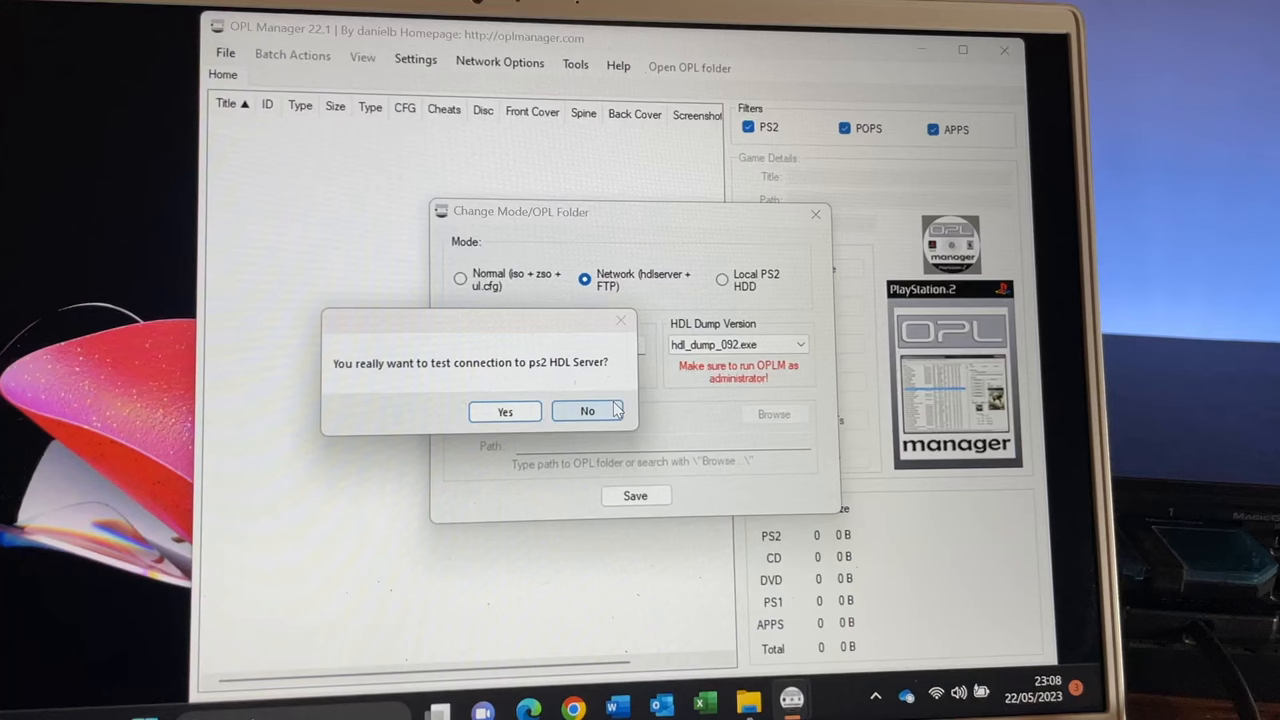
Run the HDL server connection test at 192.168.0.10 twice and dismiss the network timeout error
{"action": "left_click", "coordinate": [504, 412]}
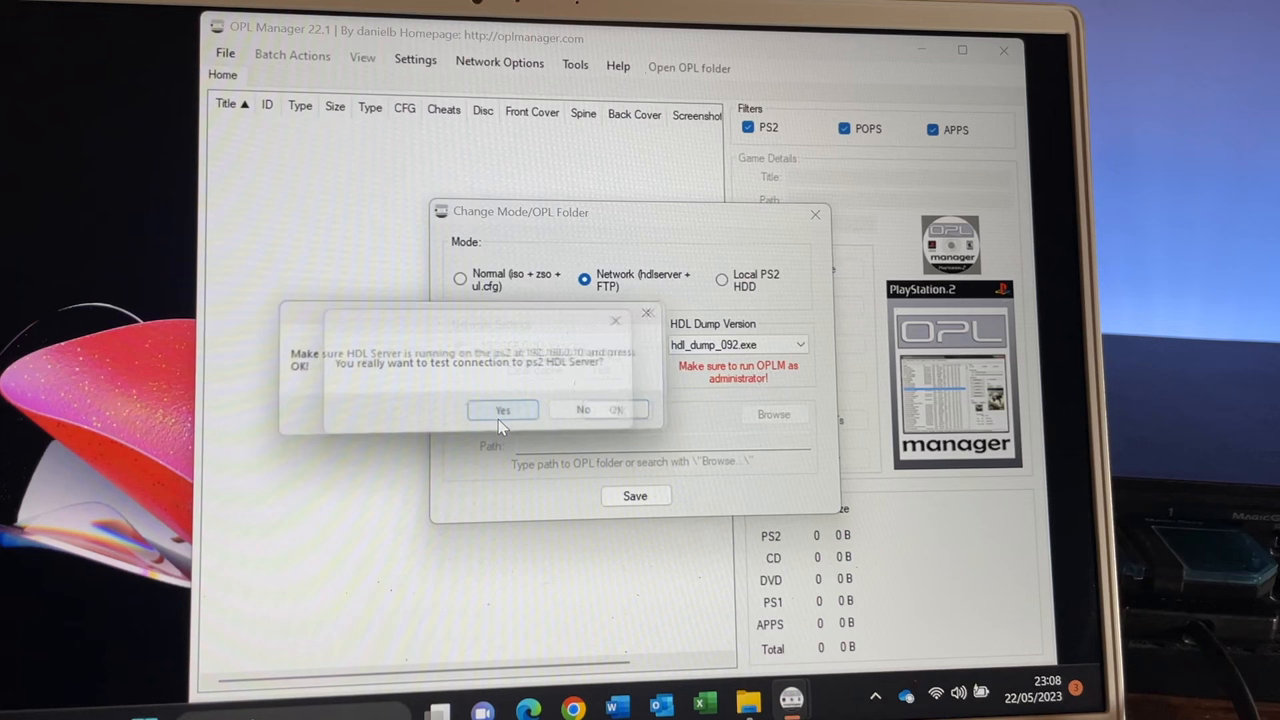
{"action": "left_click", "coordinate": [502, 408]}
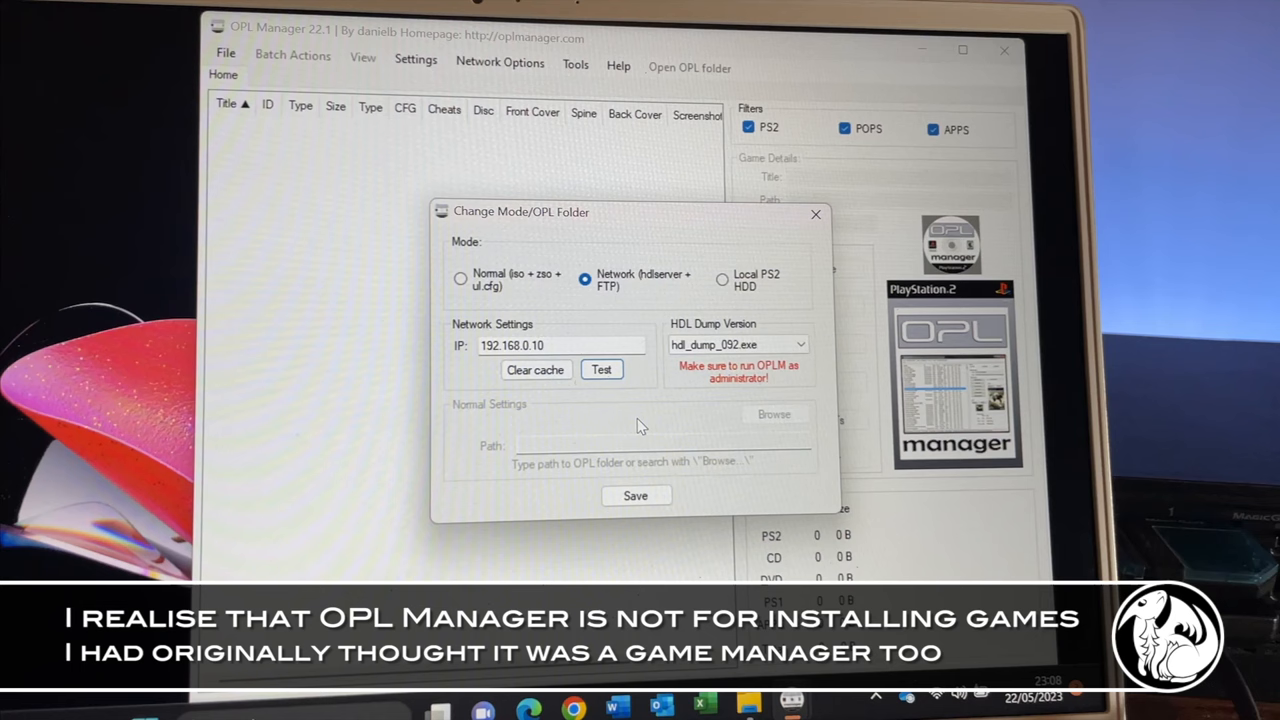
{"action": "left_click", "coordinate": [600, 368]}
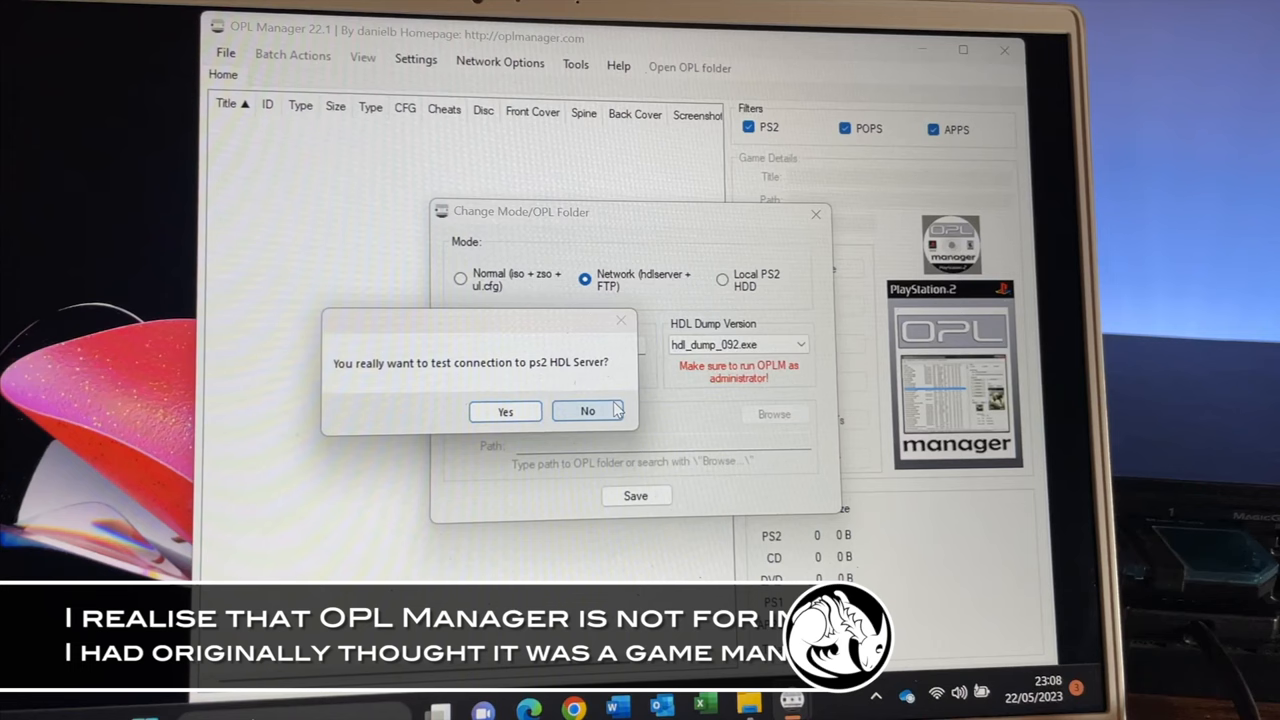
{"action": "left_click", "coordinate": [588, 412]}
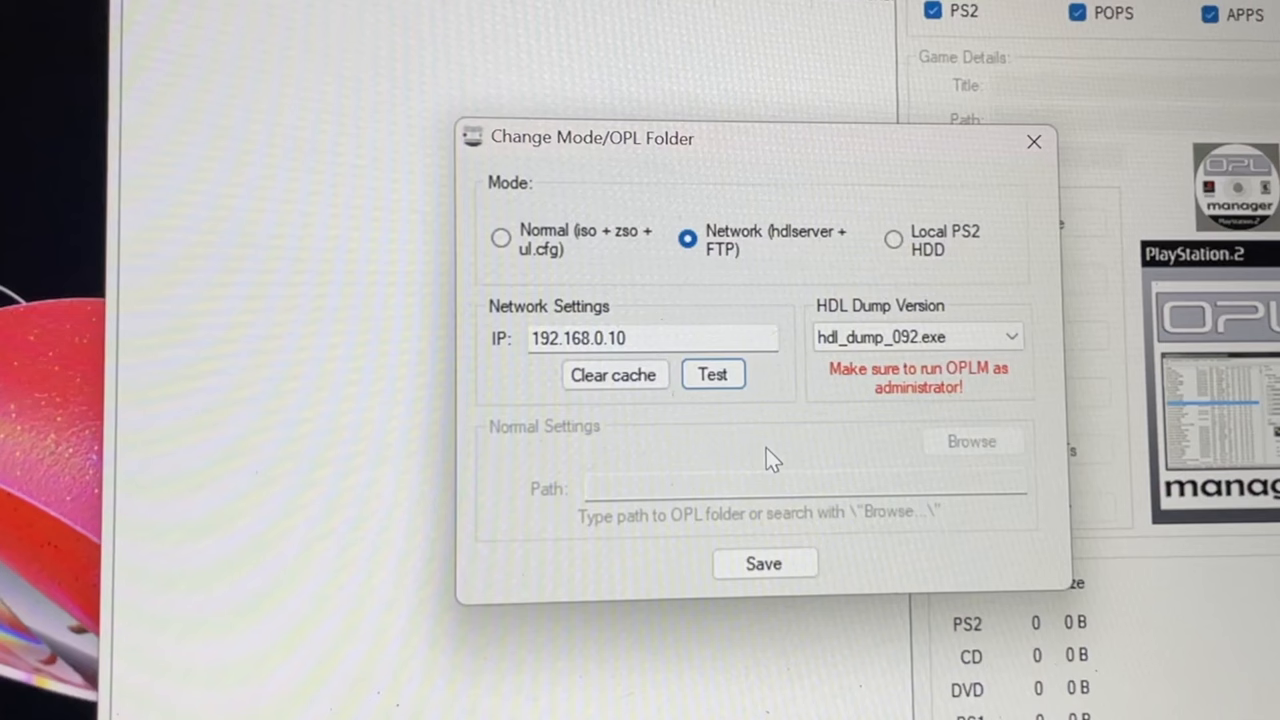
{"action": "left_click", "coordinate": [712, 374]}
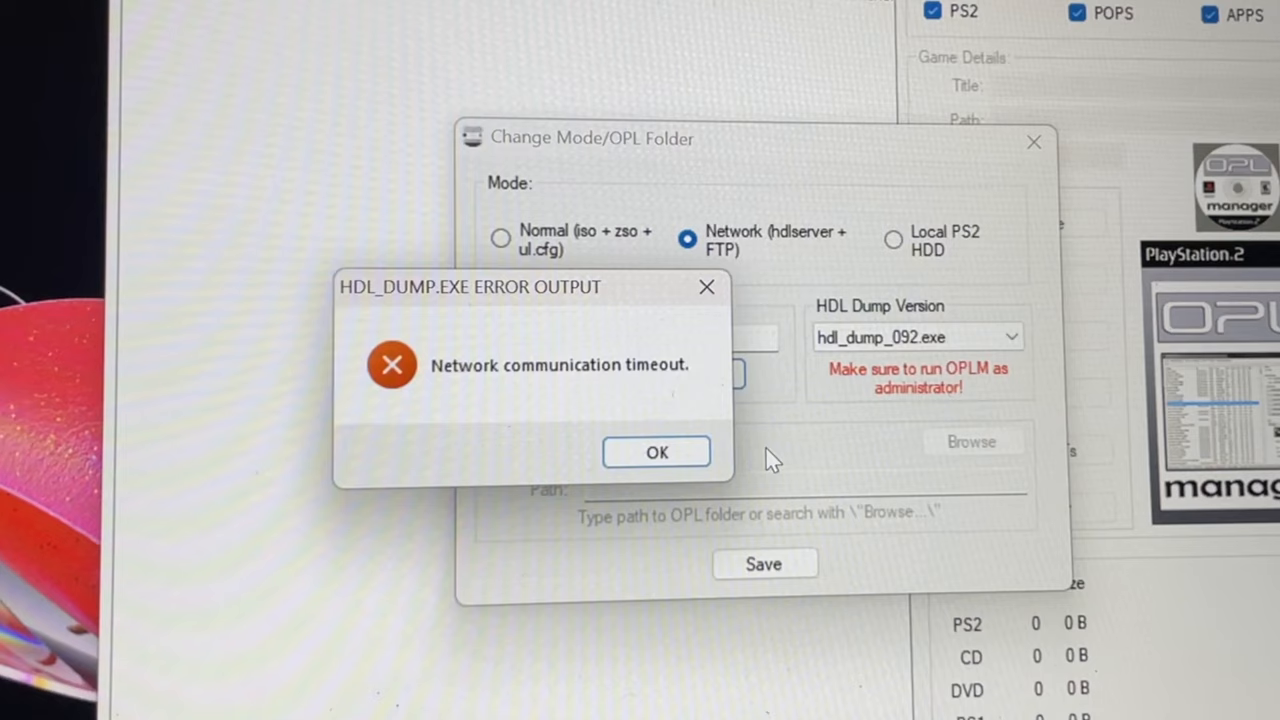
{"action": "left_click", "coordinate": [656, 452]}
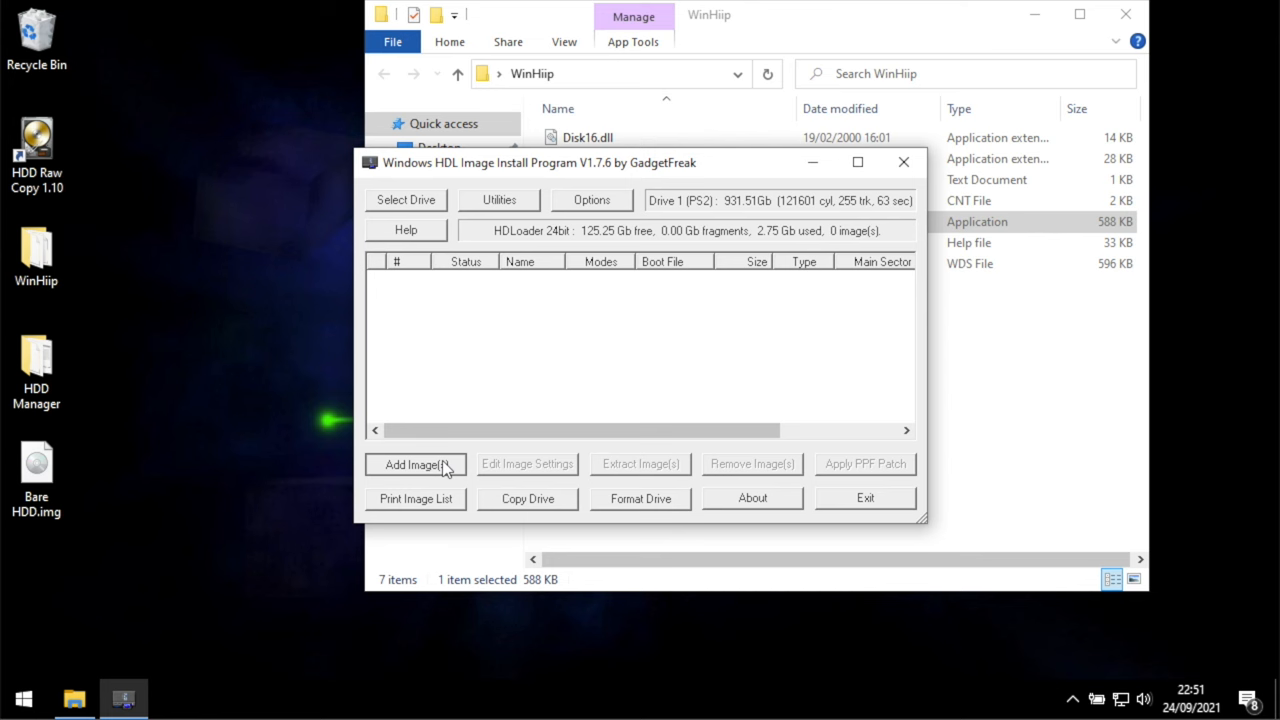
Bring up WinHIIP's Add Image File(s) window and start choosing images to add
{"action": "left_click", "coordinate": [416, 464]}
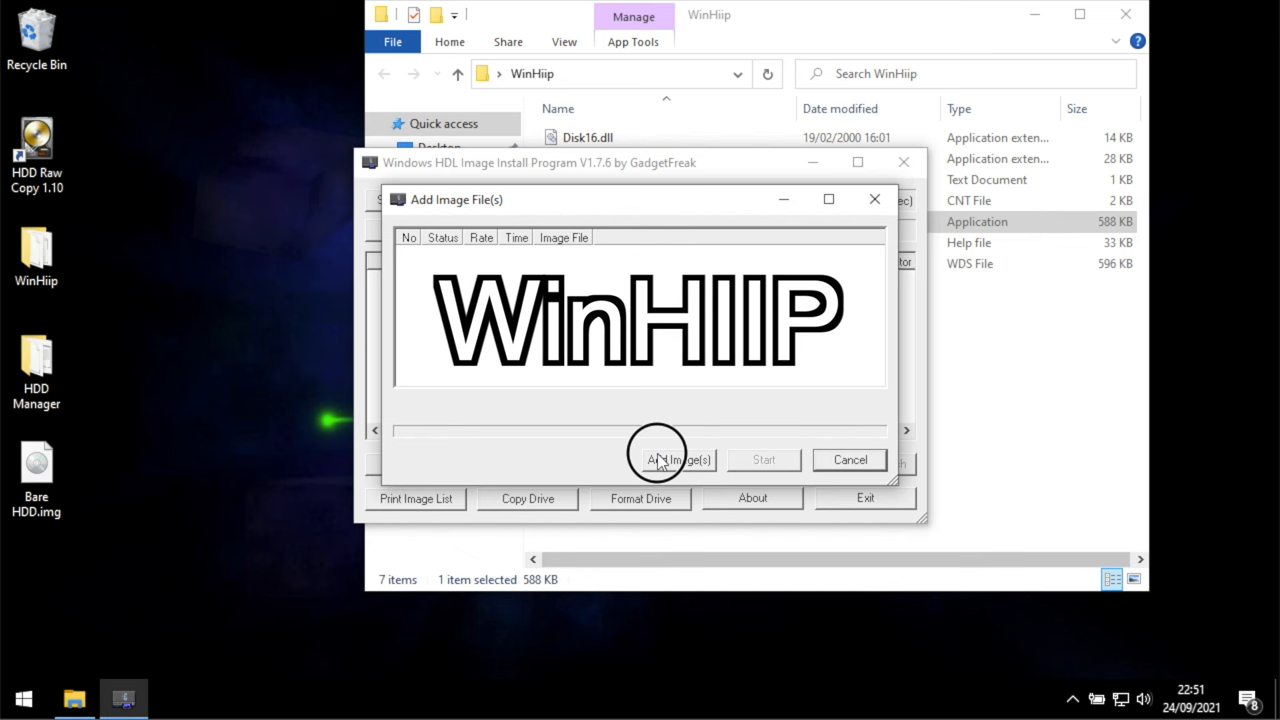
{"action": "left_click", "coordinate": [764, 458]}
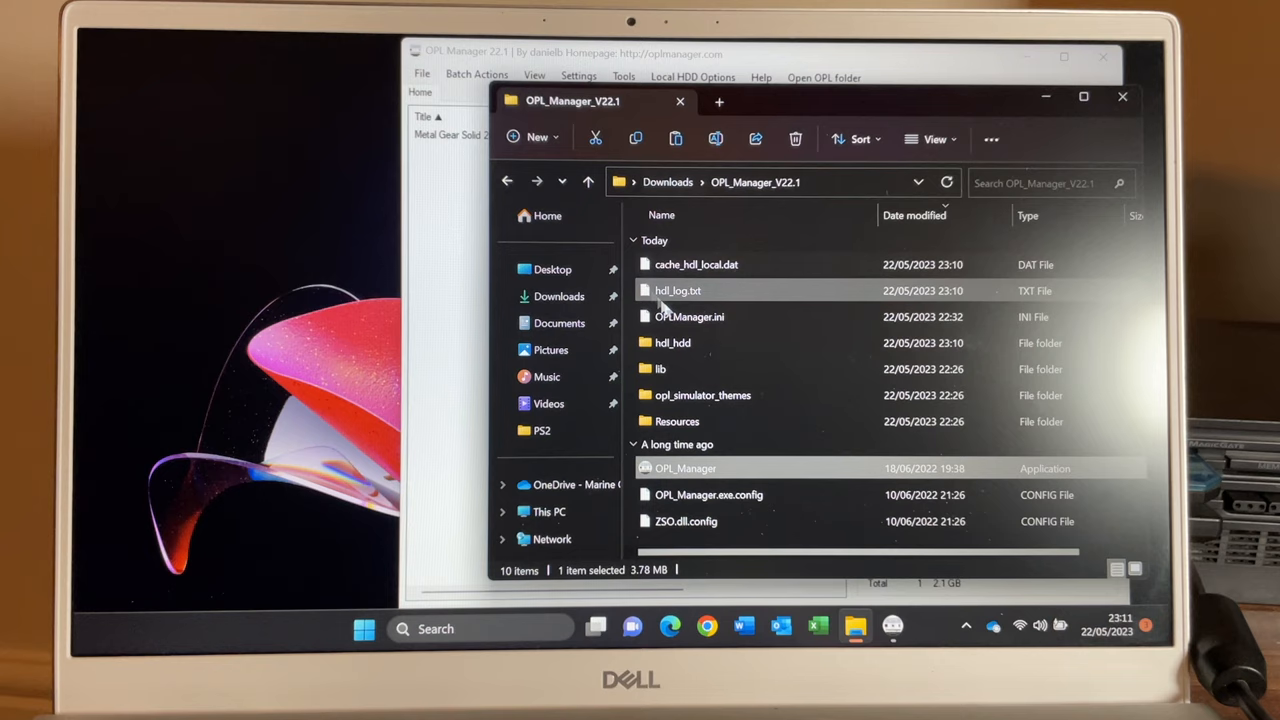
{"action": "mouse_move", "coordinate": [660, 368]}
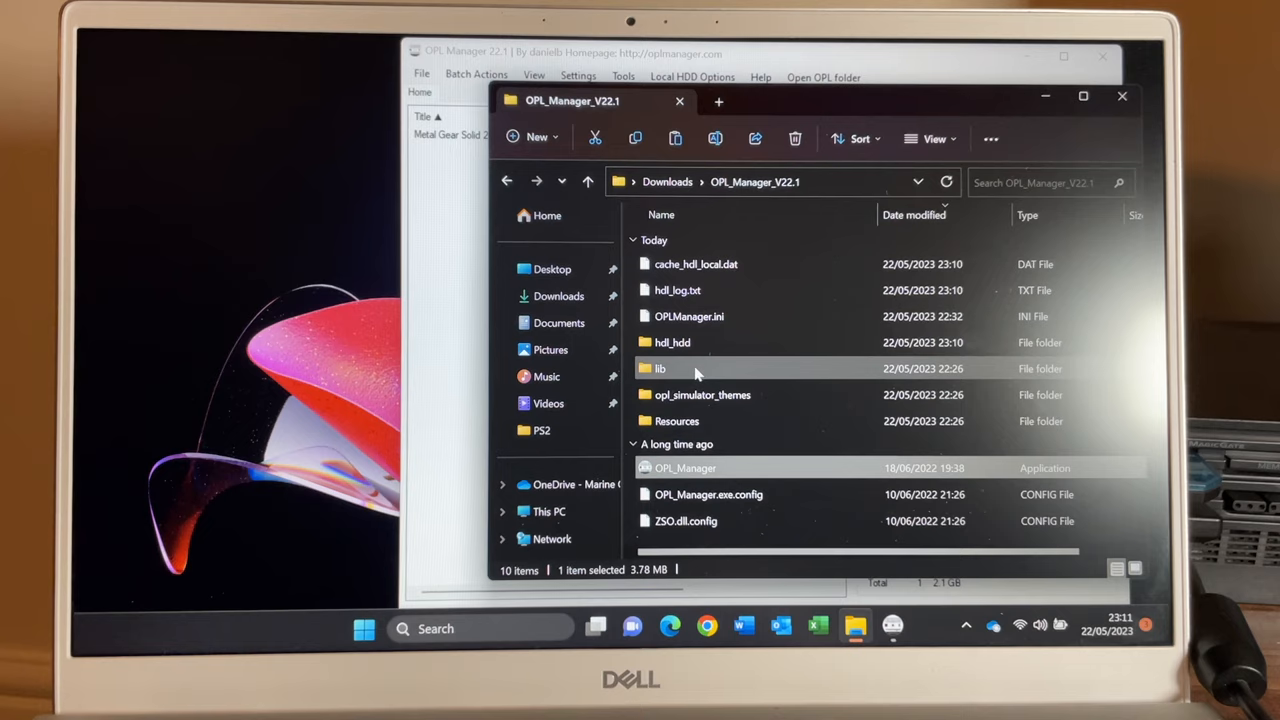
{"action": "left_click", "coordinate": [588, 180]}
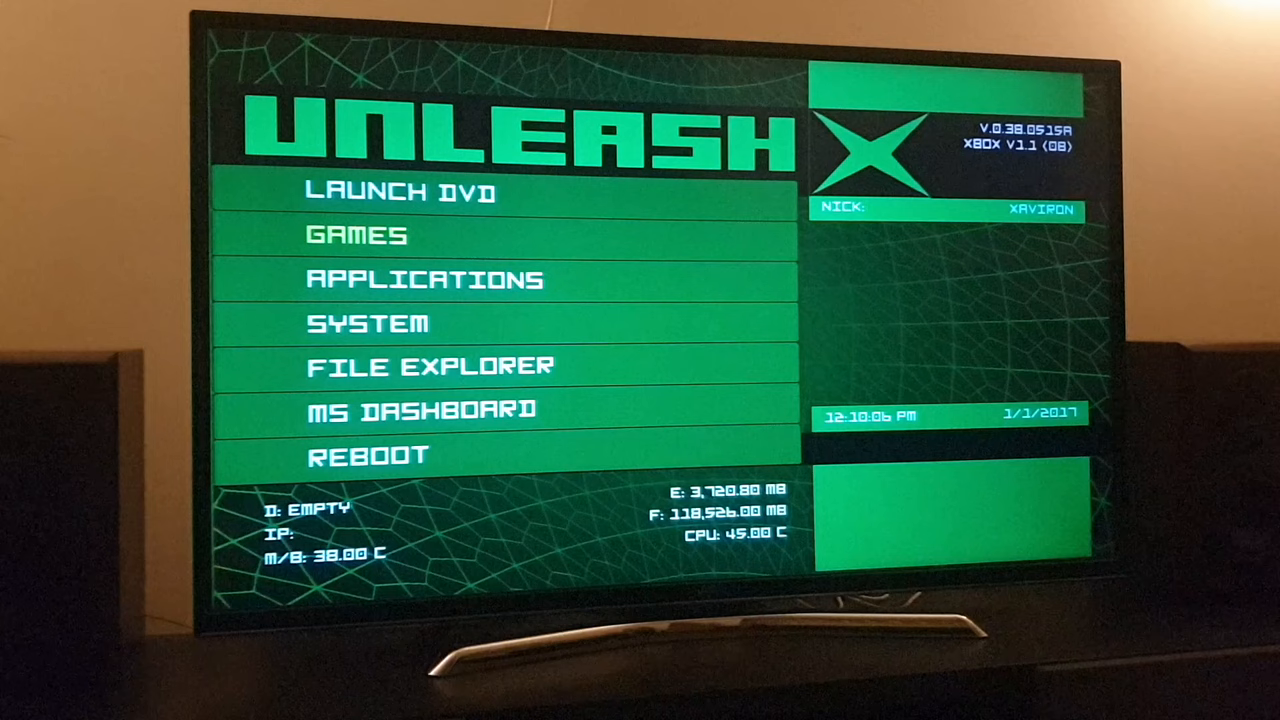
{"action": "left_click", "coordinate": [354, 236]}
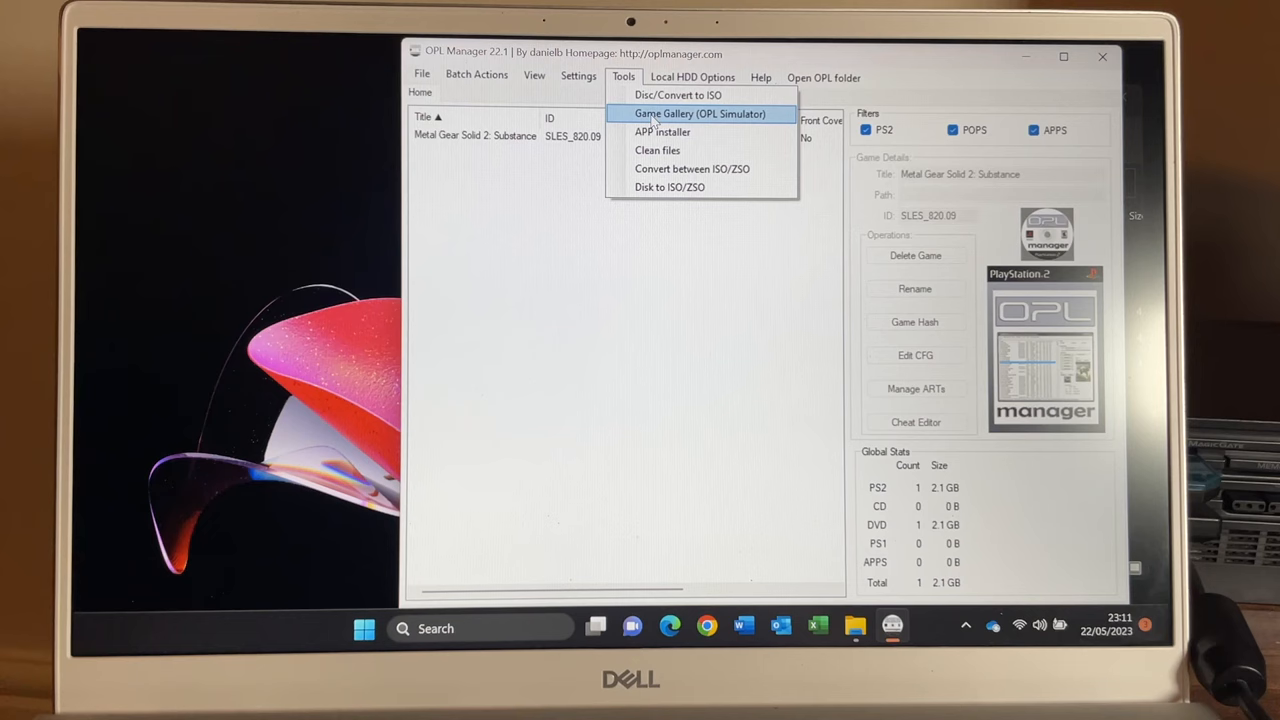
Launch the Disc/Convert to ISO tool from the Tools menu
{"action": "left_click", "coordinate": [678, 94]}
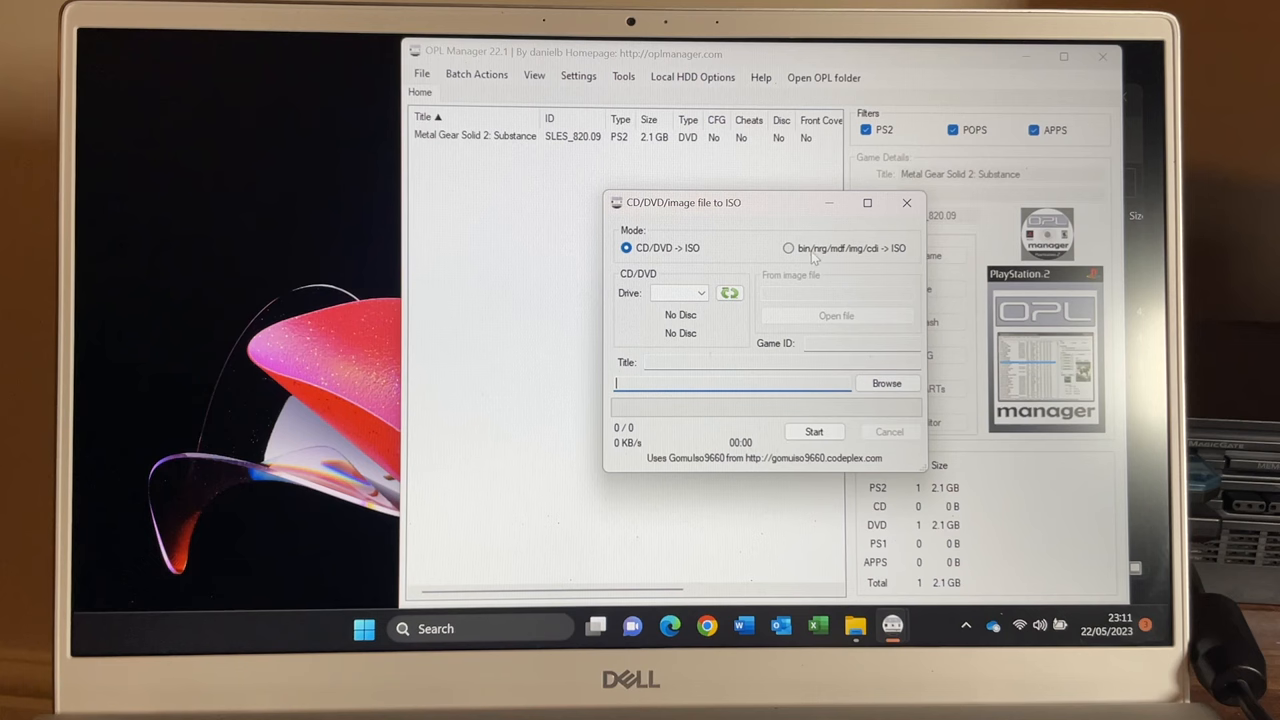